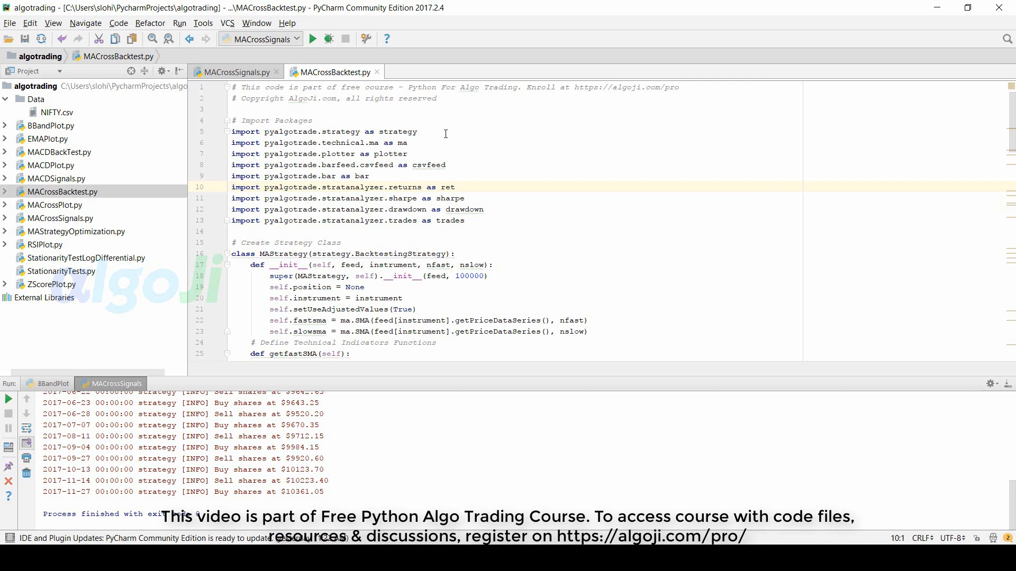
Walk through the returns, Sharpe, drawdown and trades analyzer lines and bring up the editor context menu
left_click(259, 198)
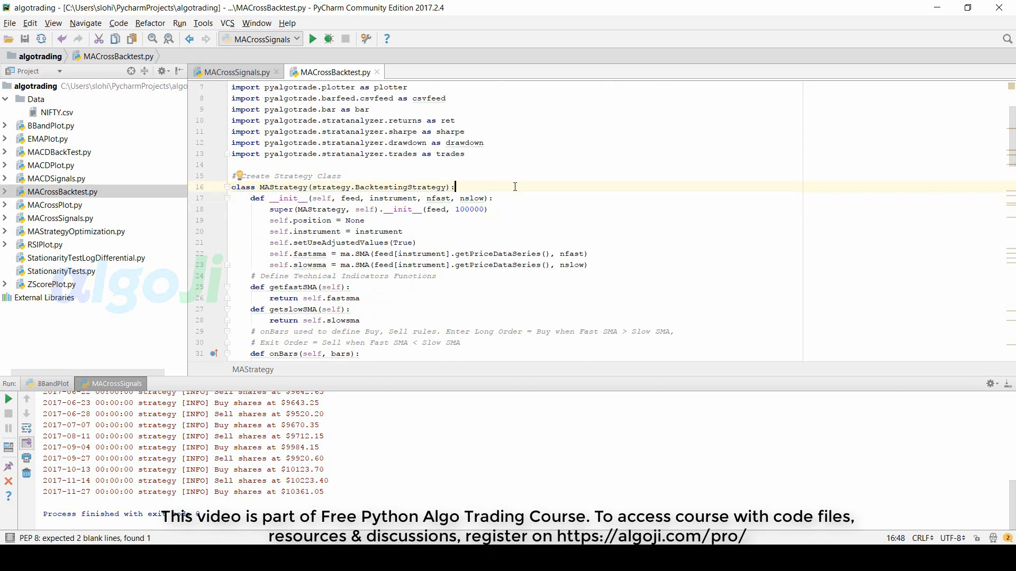
scroll("down", 3)
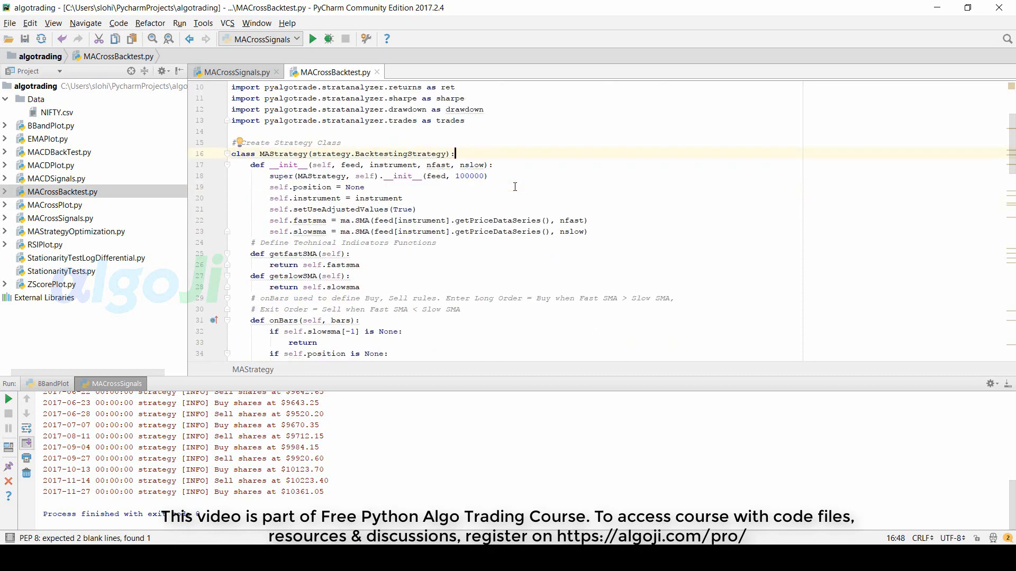
scroll("down", 3)
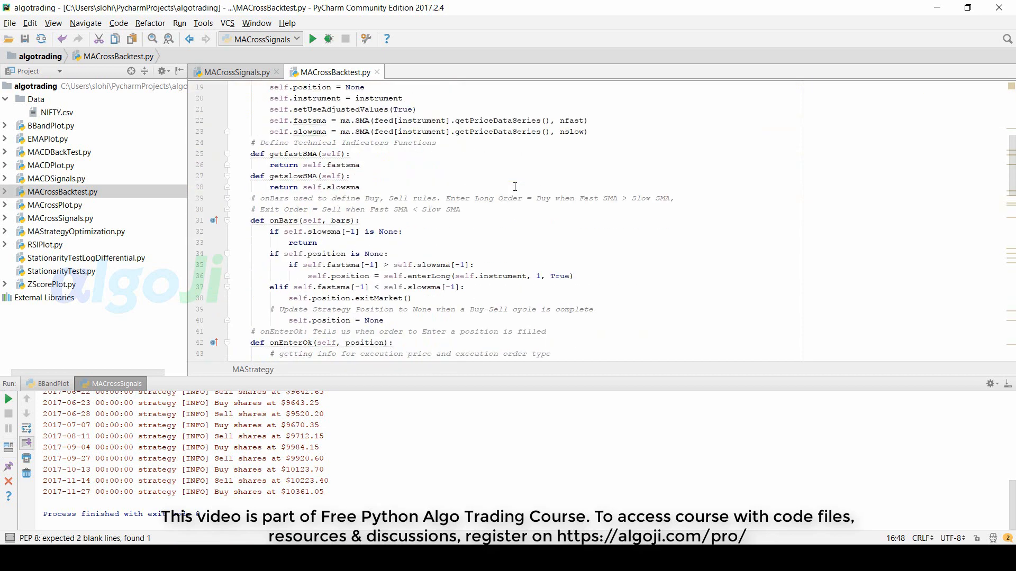
scroll("down", 3)
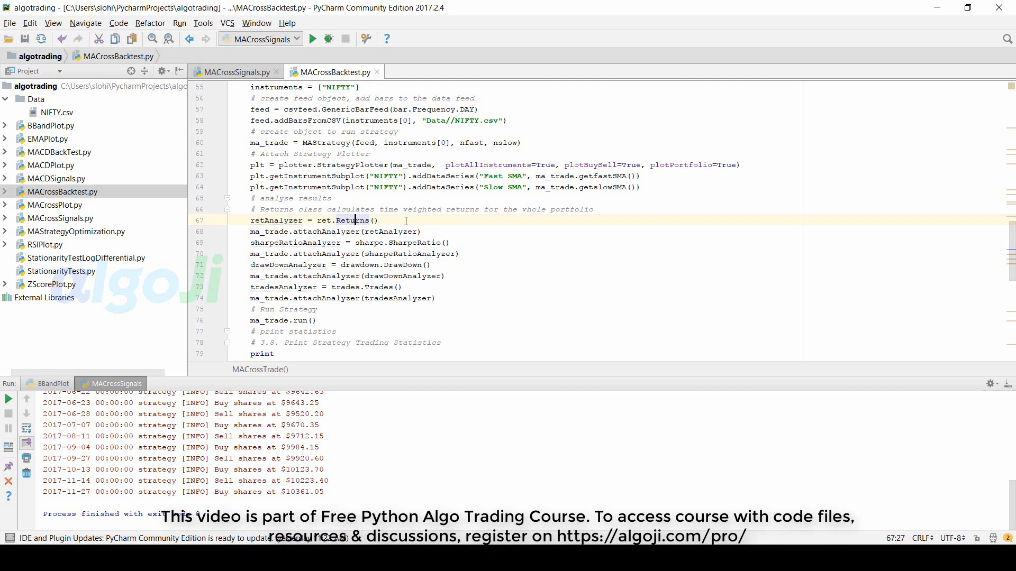
left_click(341, 231)
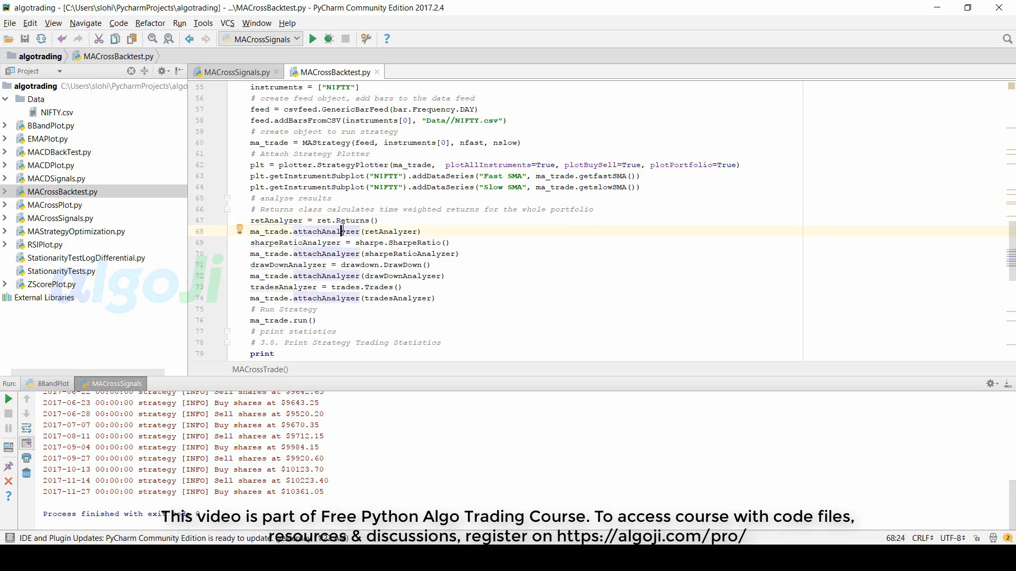
left_click(416, 242)
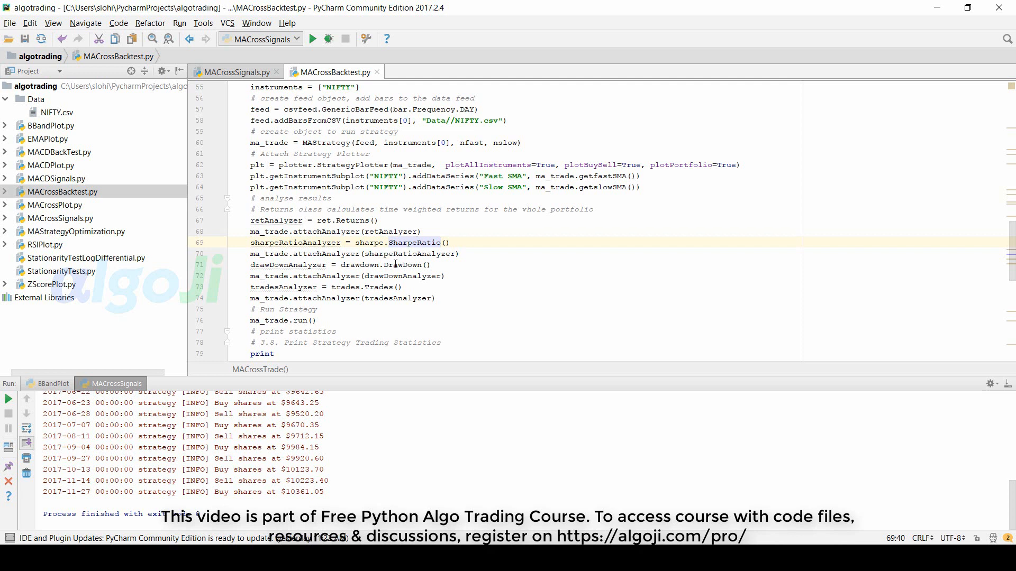
left_click(392, 265)
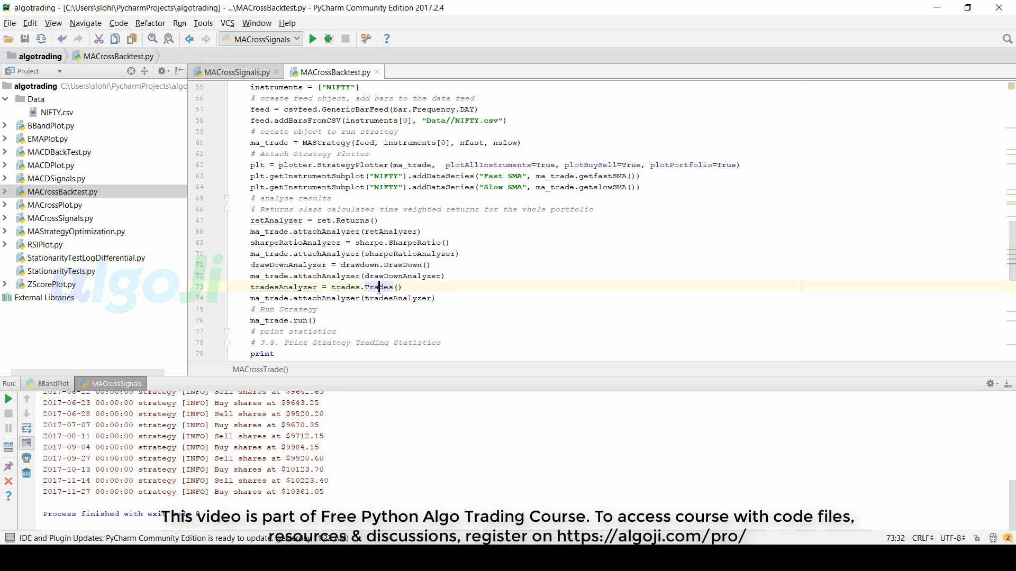
right_click(372, 253)
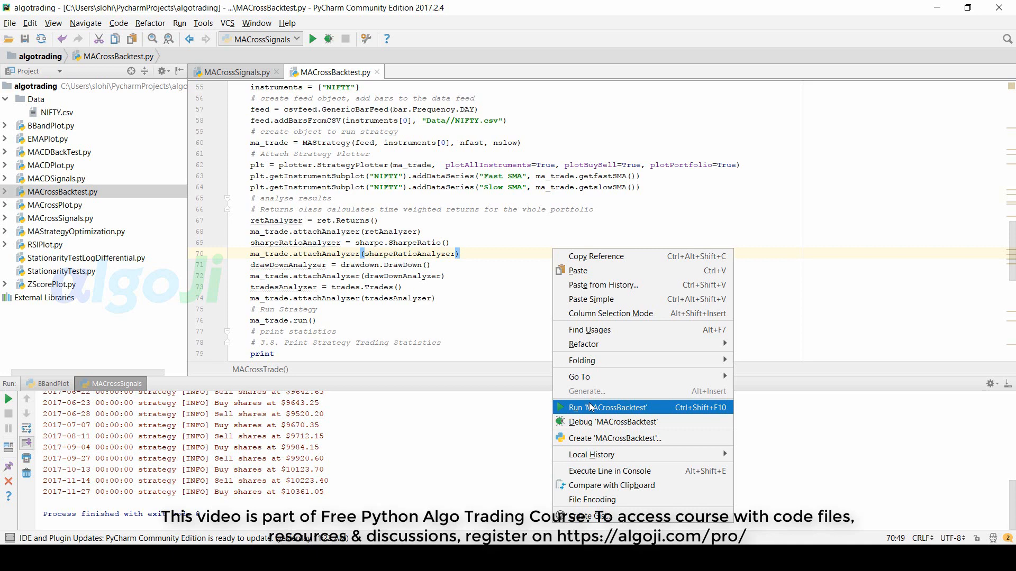
Run MACrossBacktest and view the NIFTY price/SMA, buy-sell markers and portfolio equity figure
left_click(607, 406)
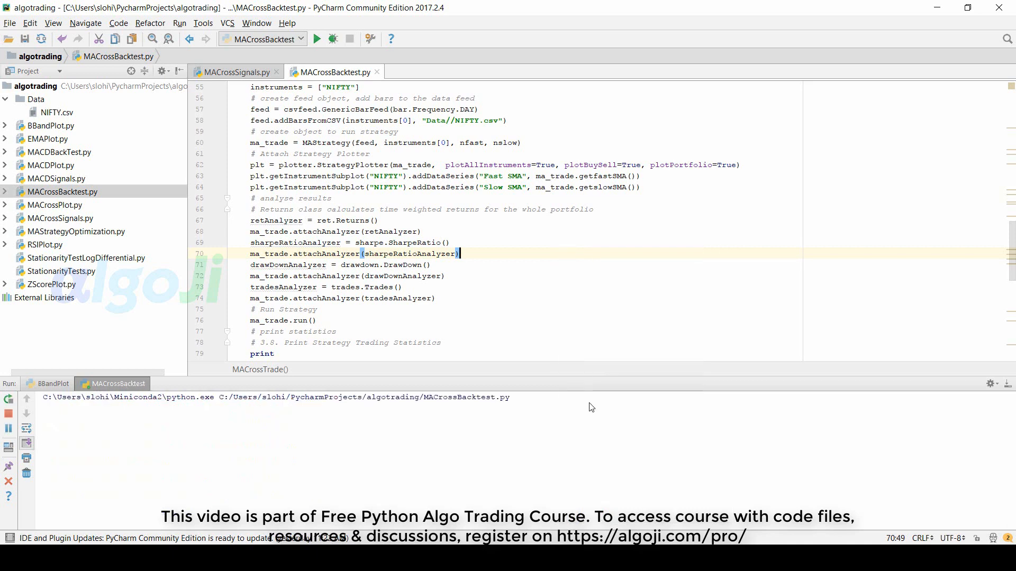
left_click(316, 40)
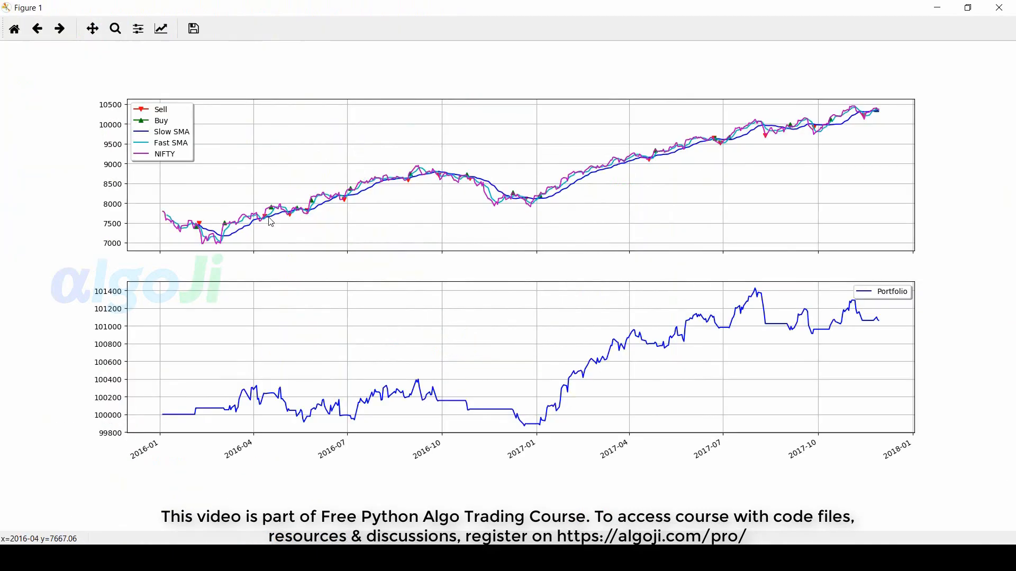
mouse_move(381, 197)
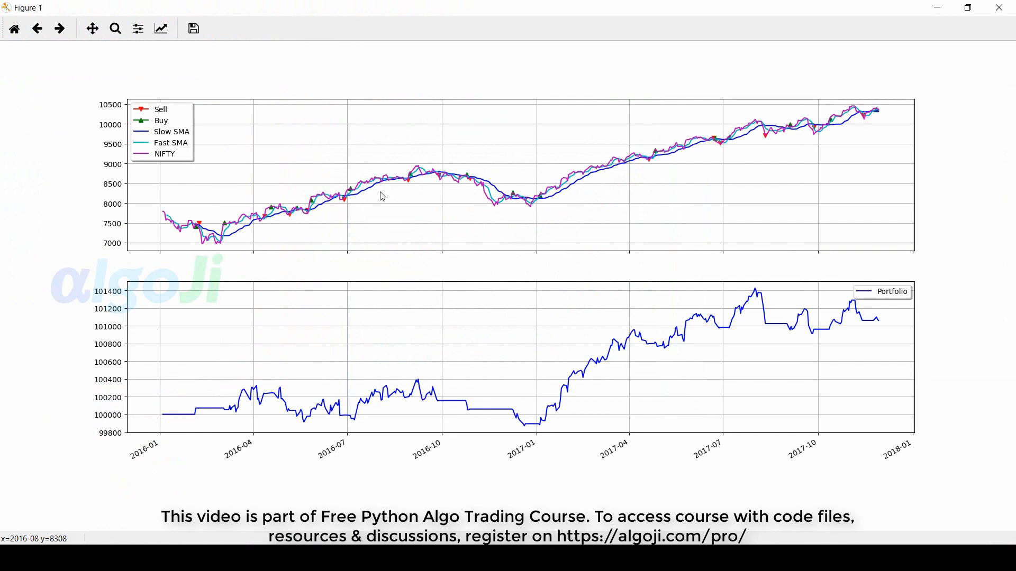
mouse_move(486, 190)
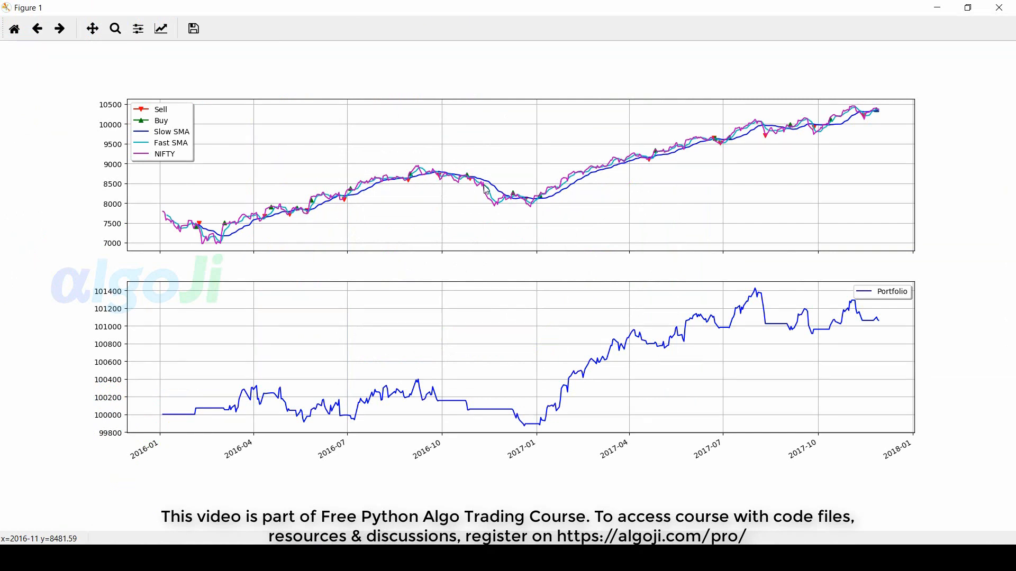
mouse_move(524, 202)
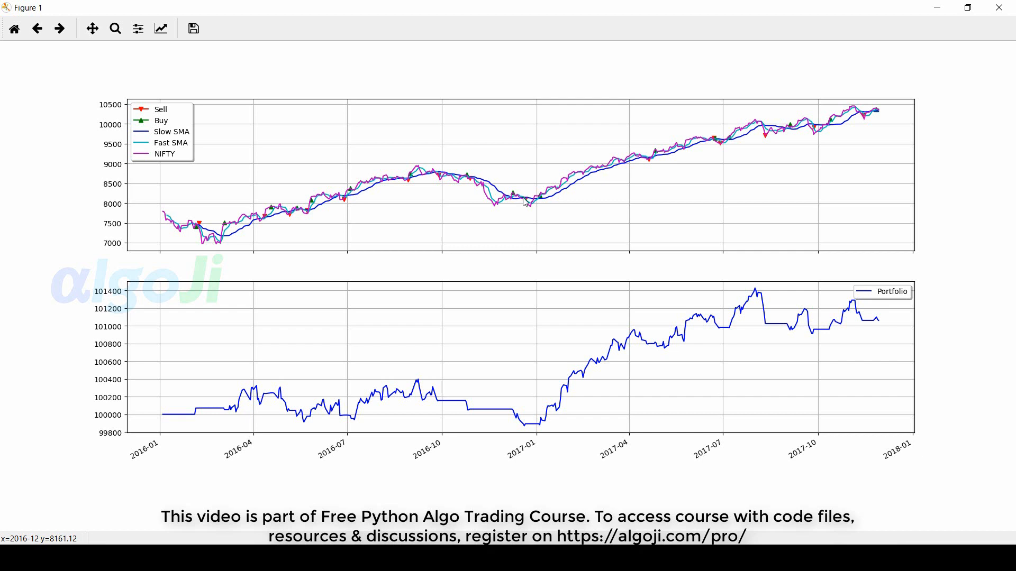
mouse_move(422, 427)
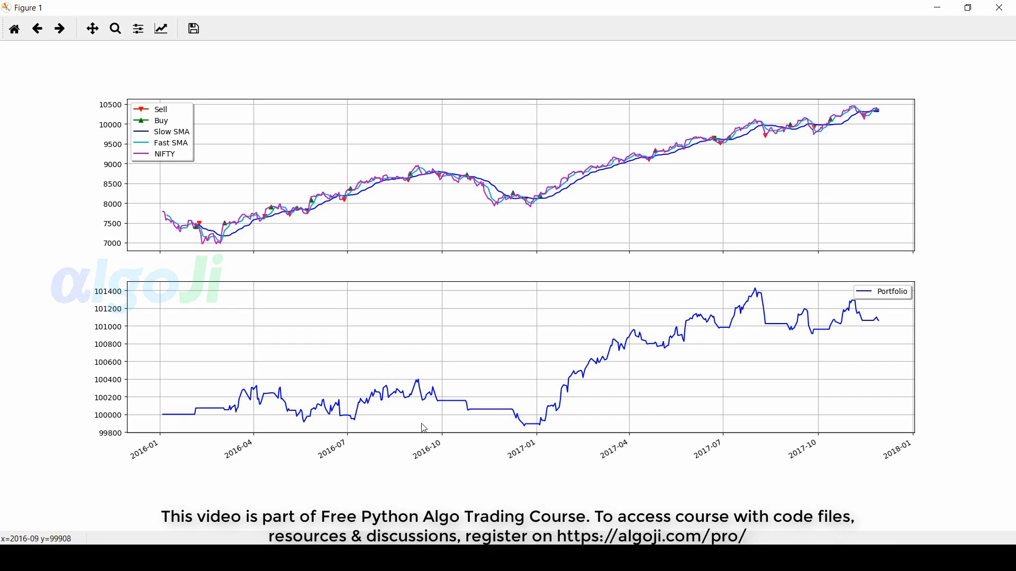
mouse_move(161, 420)
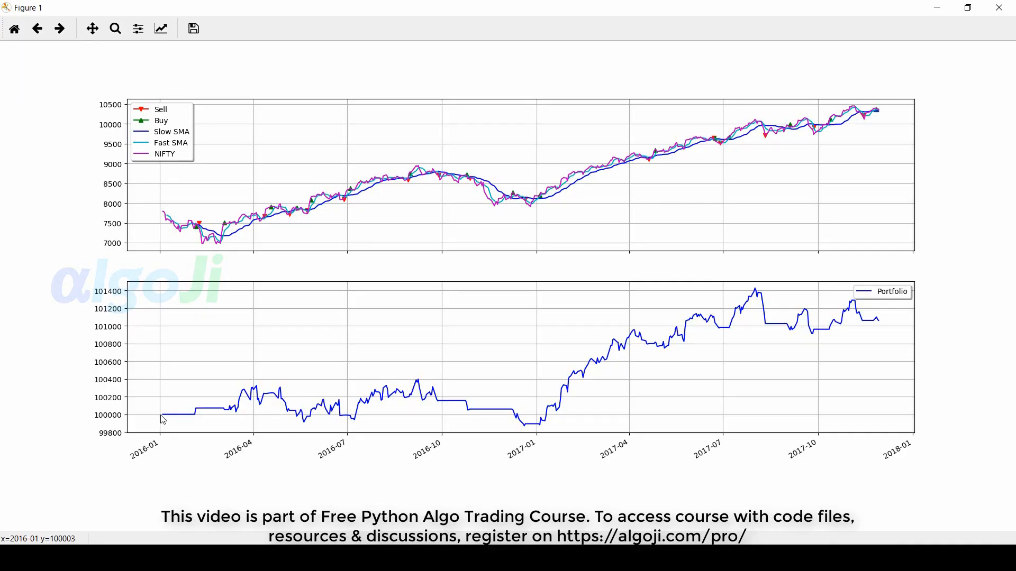
mouse_move(181, 418)
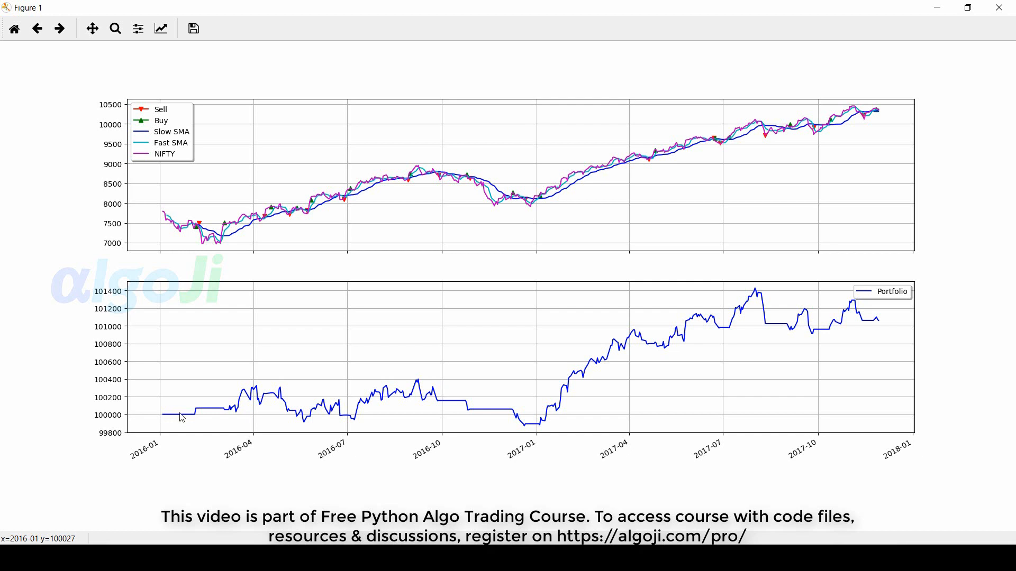
mouse_move(184, 418)
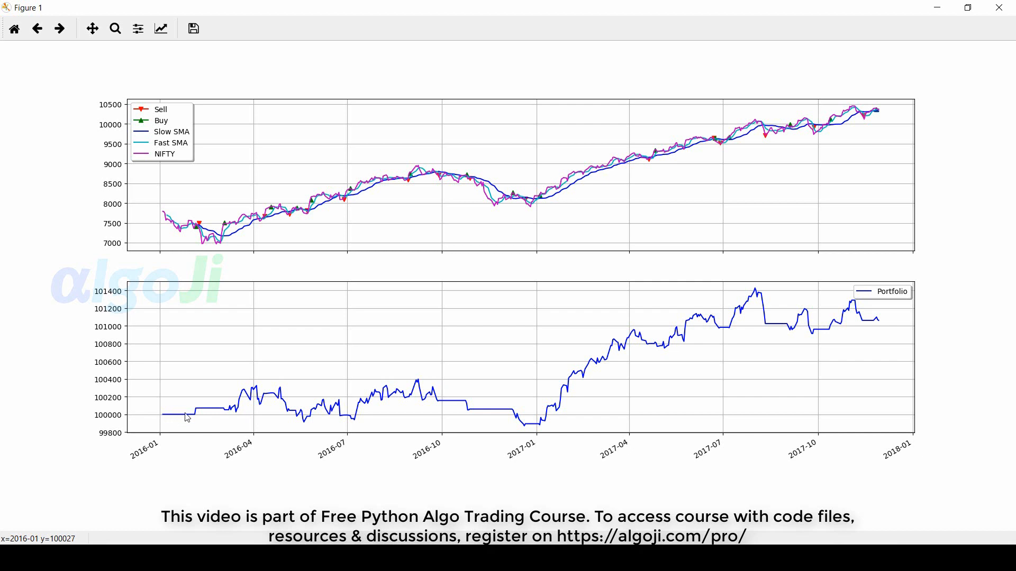
mouse_move(204, 414)
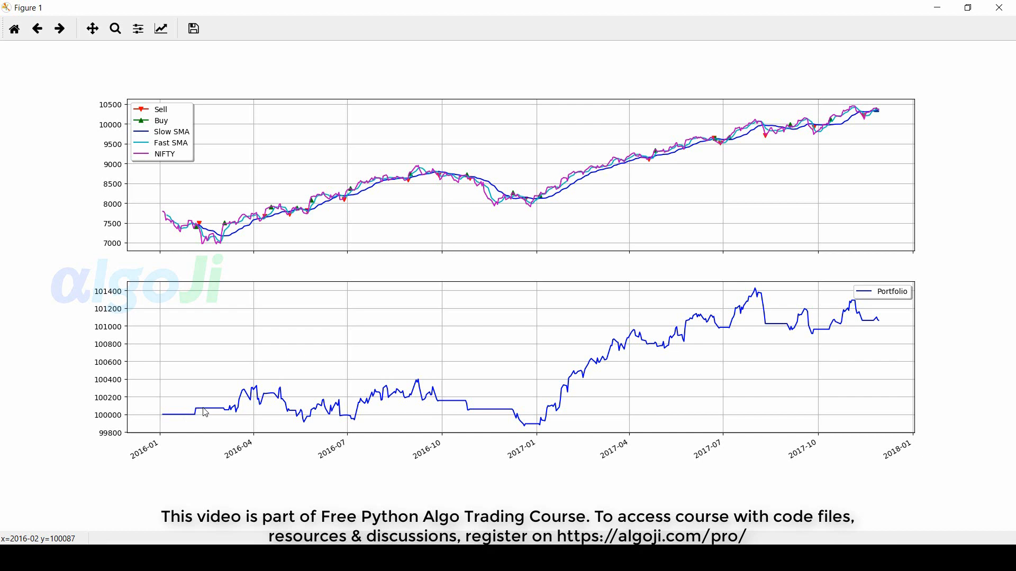
mouse_move(221, 394)
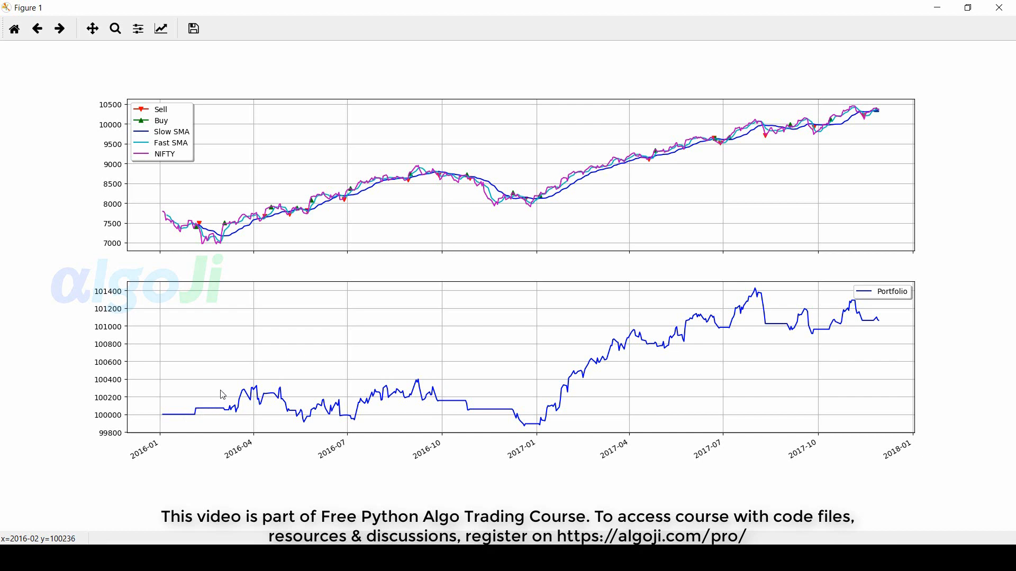
mouse_move(409, 381)
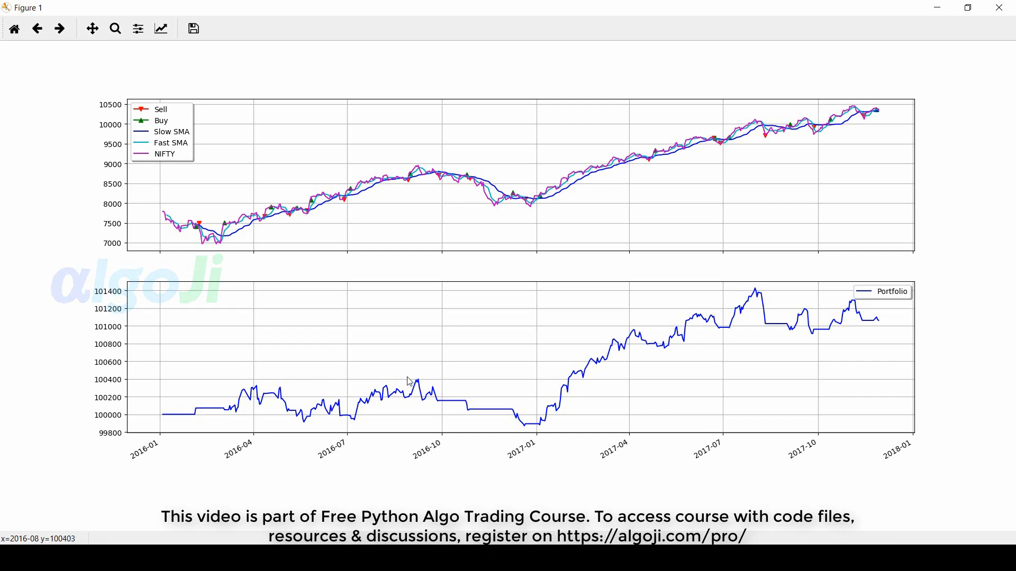
mouse_move(879, 325)
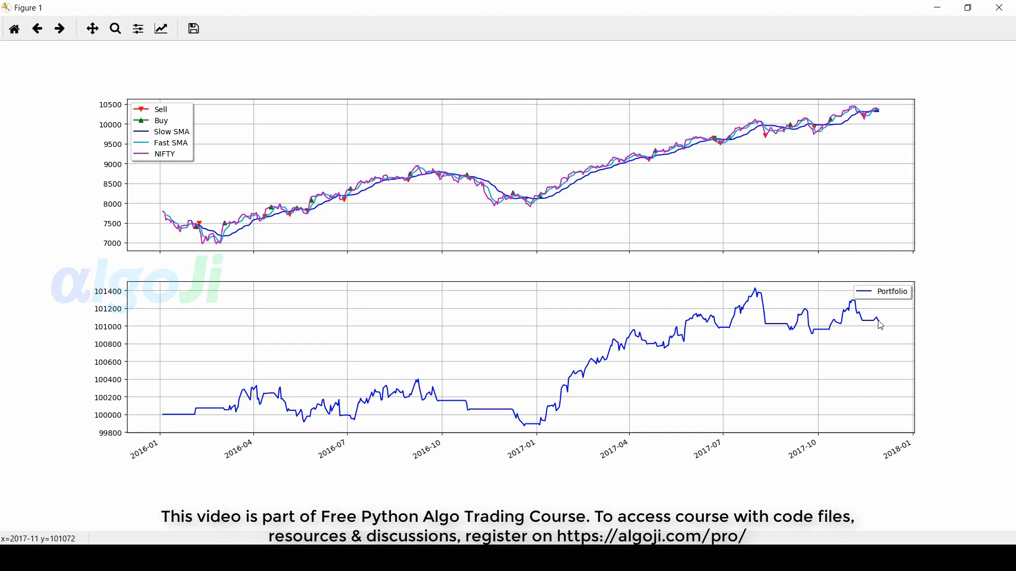
mouse_move(558, 431)
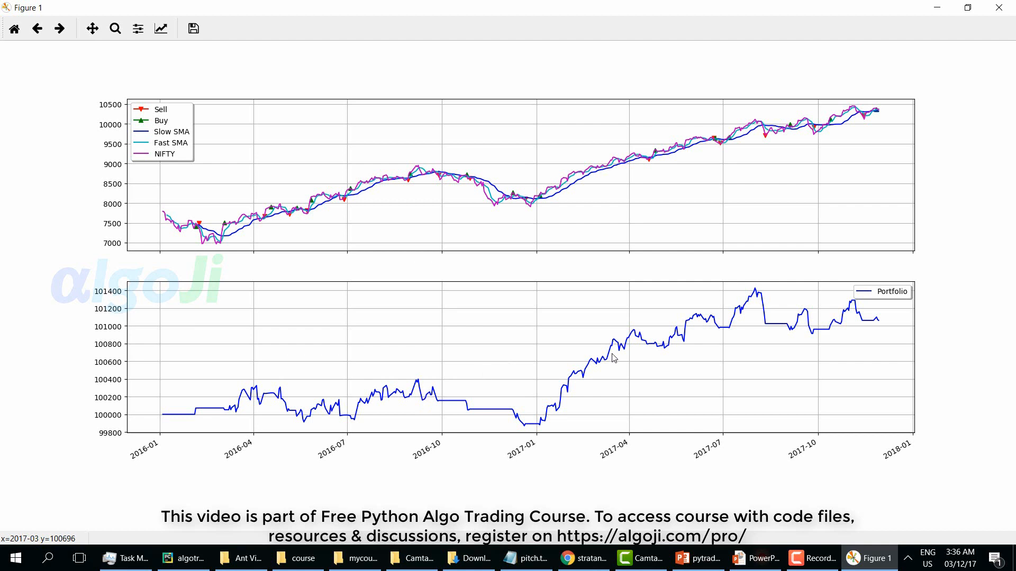
mouse_move(763, 300)
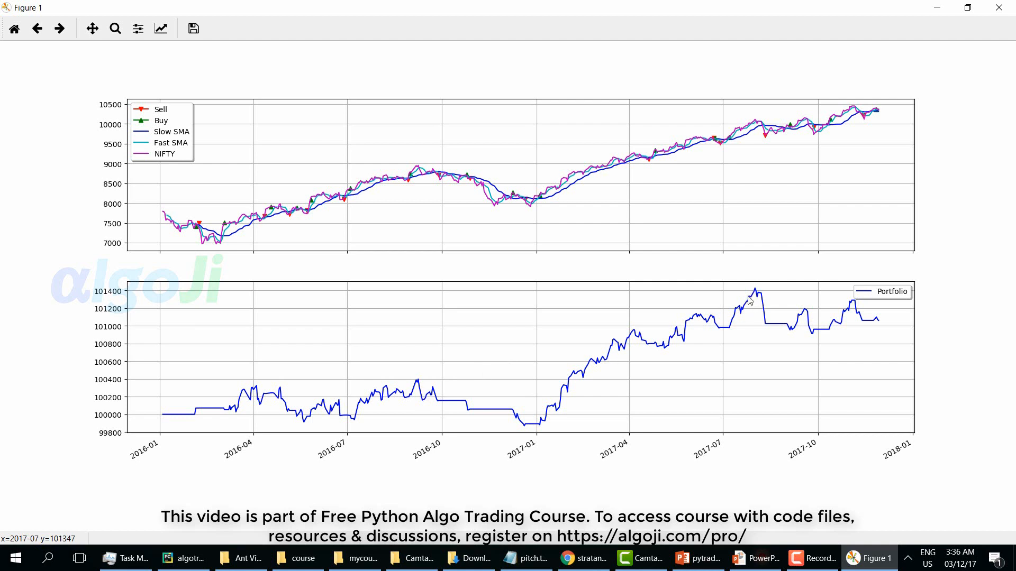
mouse_move(419, 385)
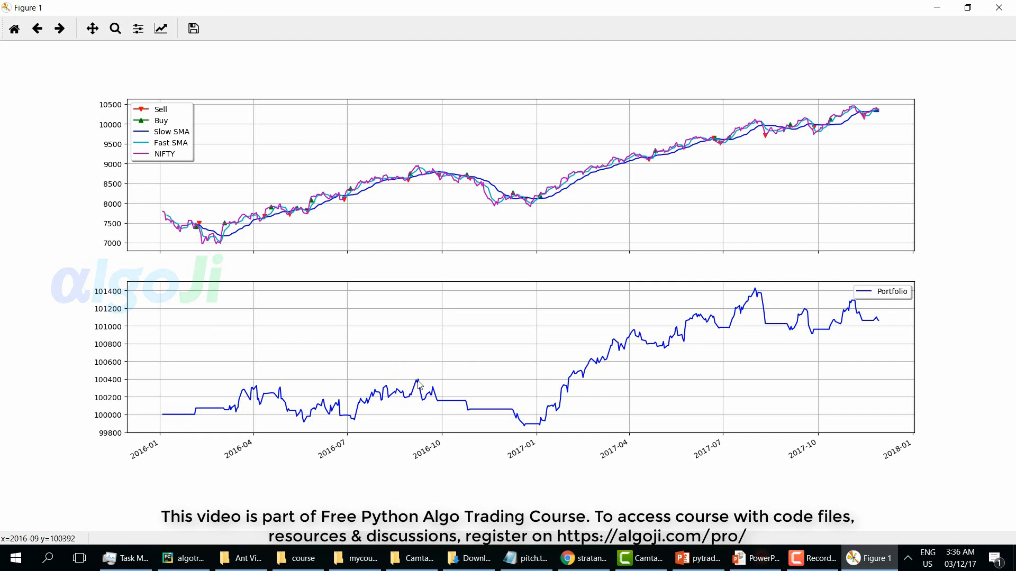
mouse_move(525, 423)
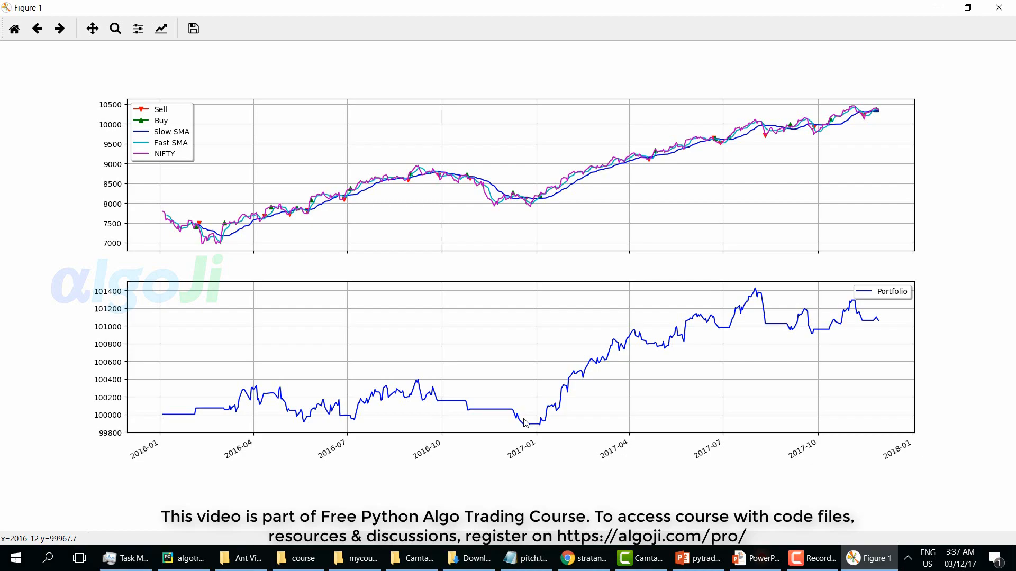
mouse_move(509, 381)
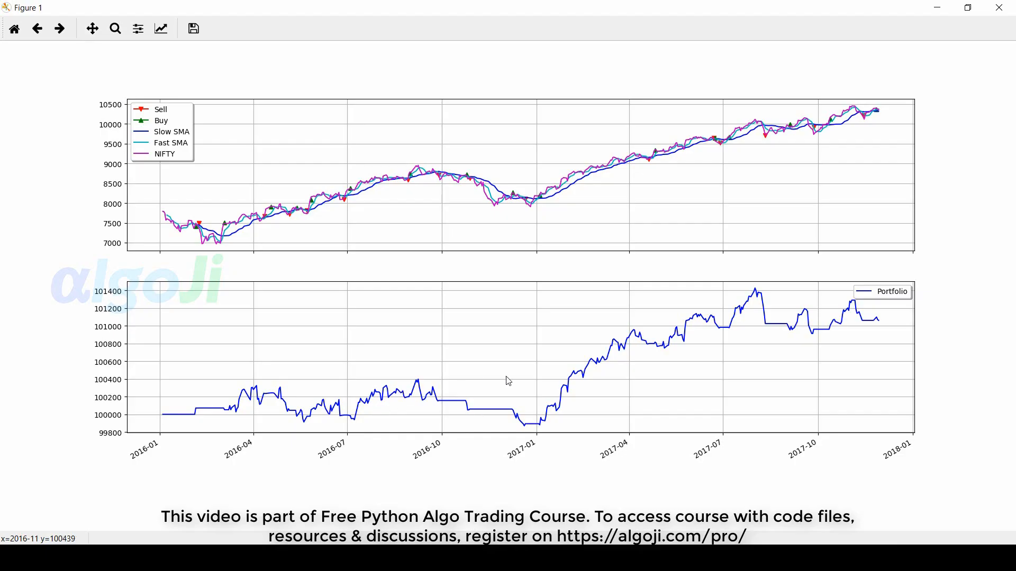
mouse_move(704, 342)
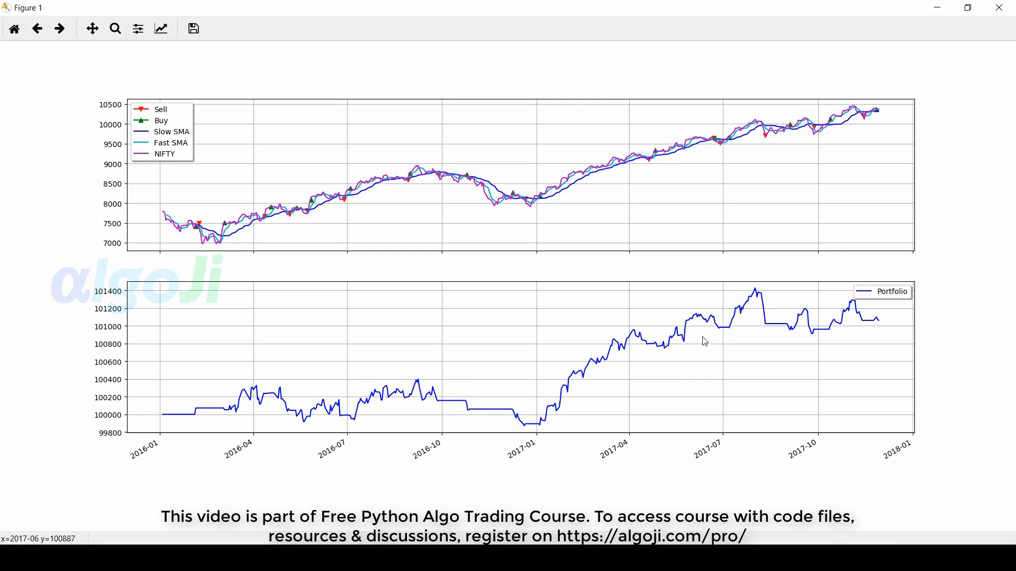
mouse_move(256, 399)
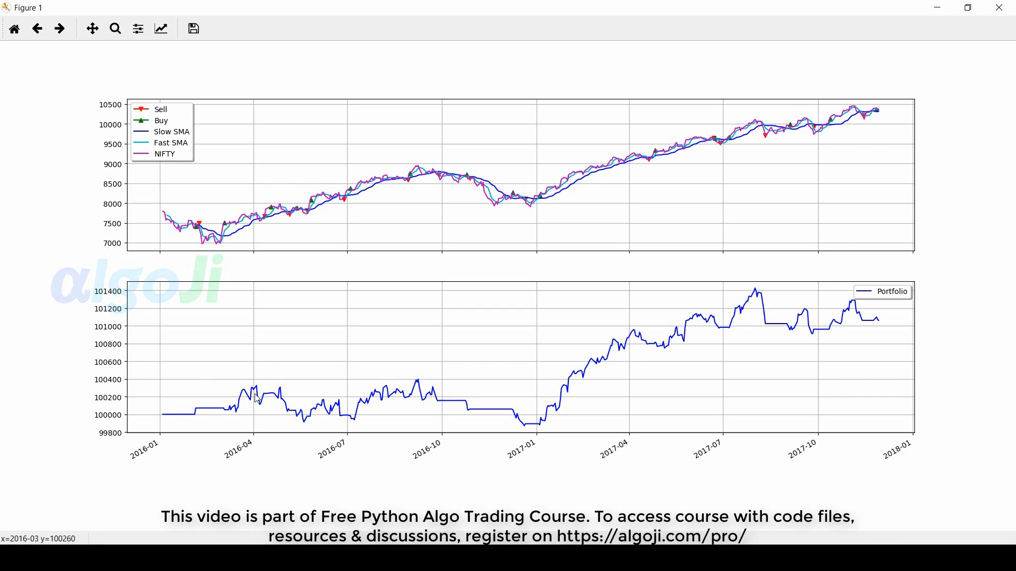
mouse_move(825, 337)
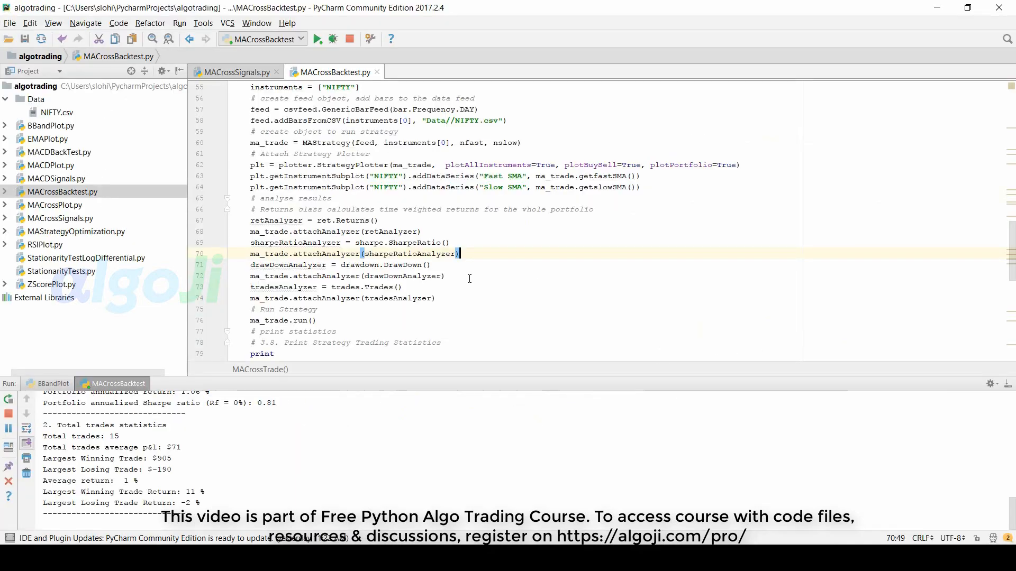
Scroll the editor down through the statistics print block to the closing plt.plot() line
scroll("down", 3)
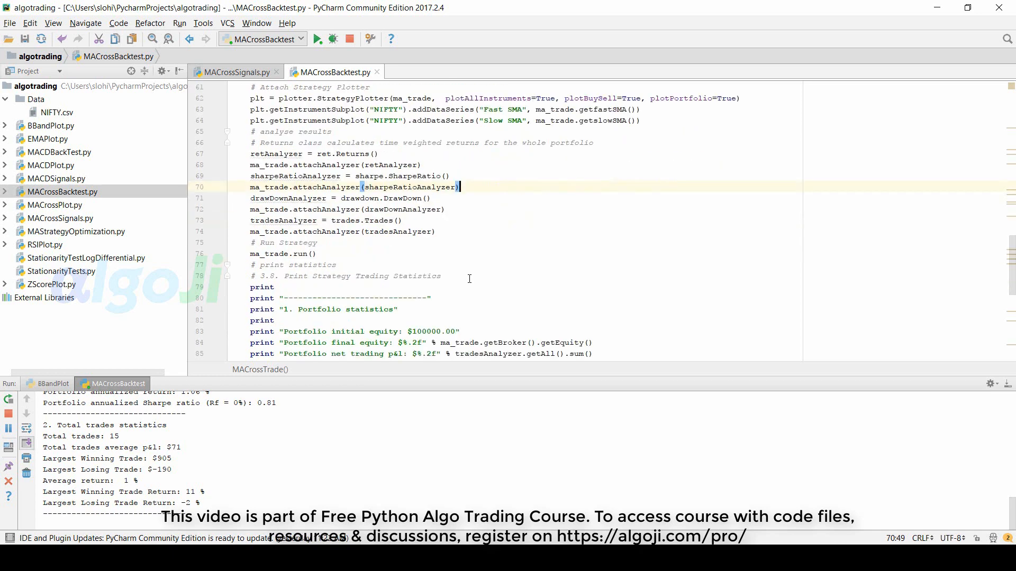
mouse_move(395, 259)
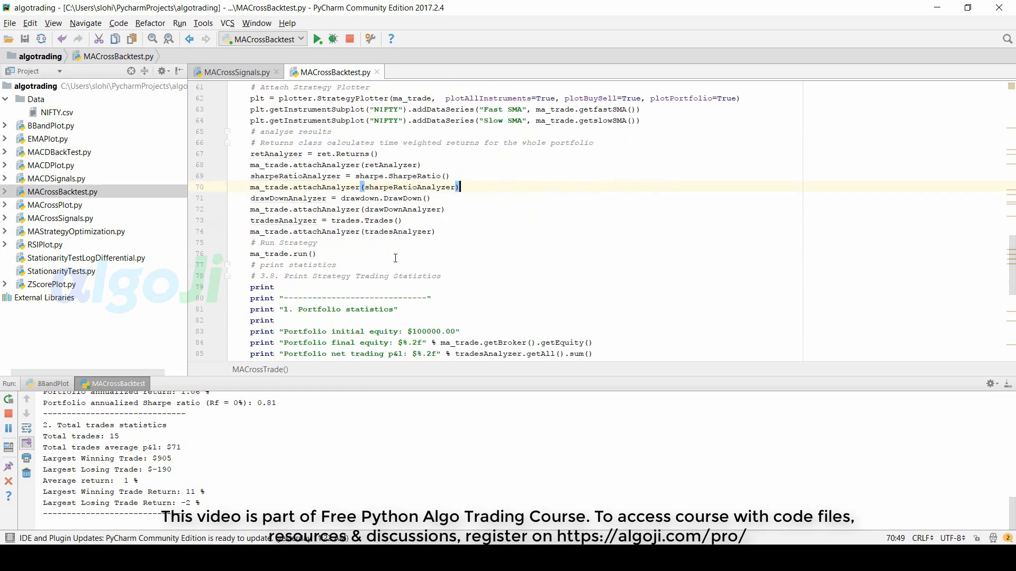
scroll("down", 3)
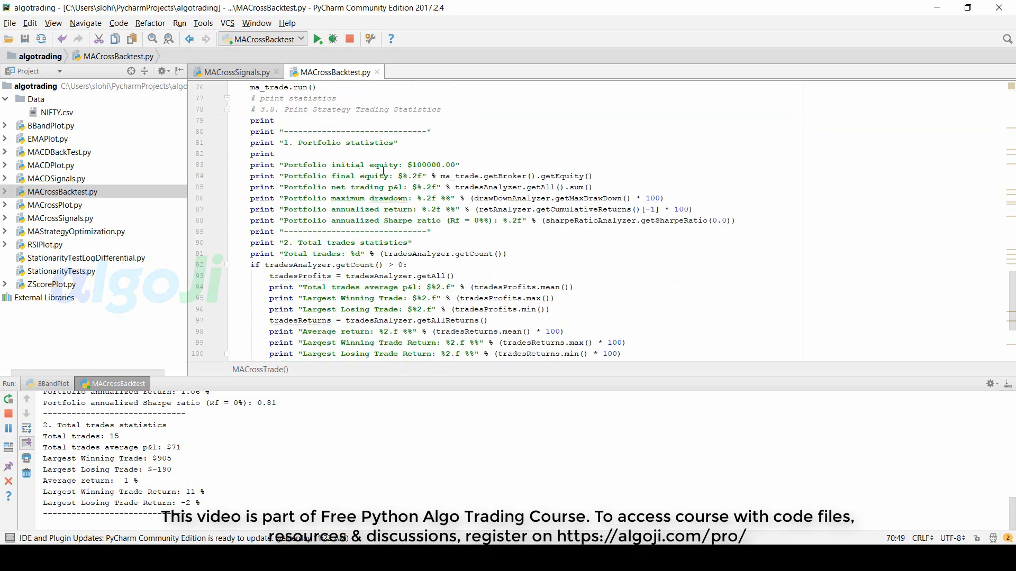
mouse_move(510, 176)
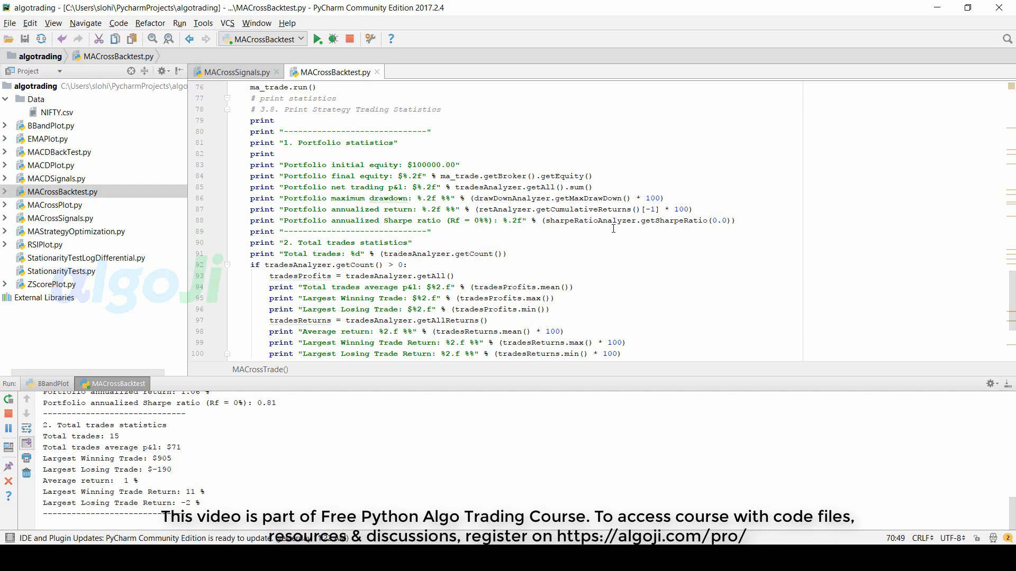
mouse_move(702, 236)
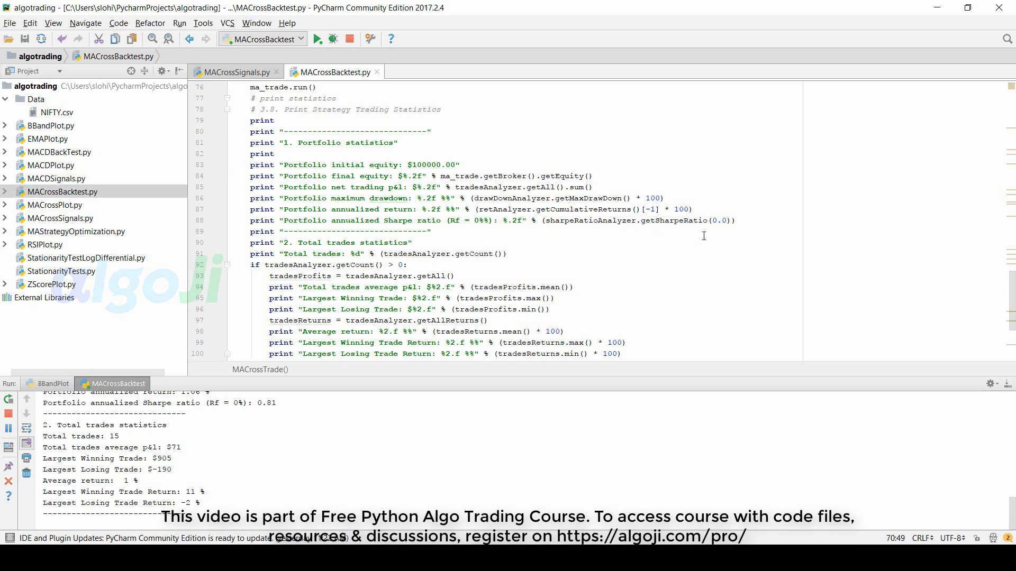
scroll("down", 3)
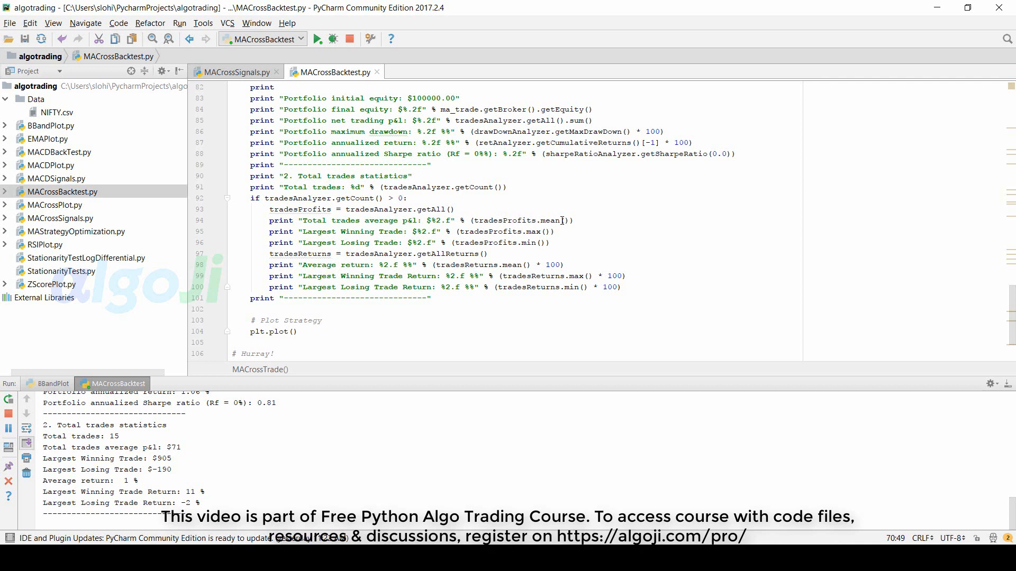
mouse_move(520, 232)
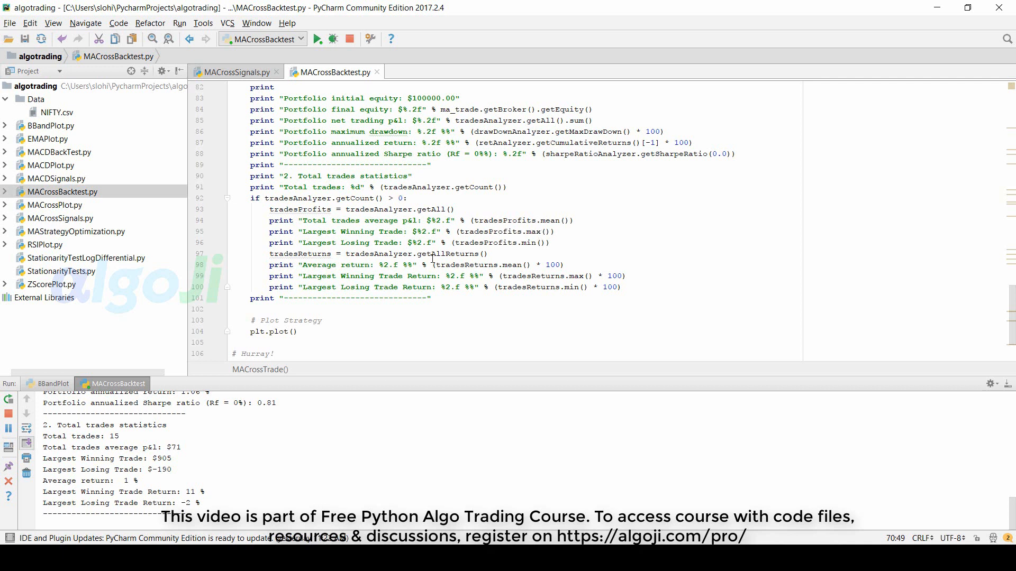
mouse_move(522, 247)
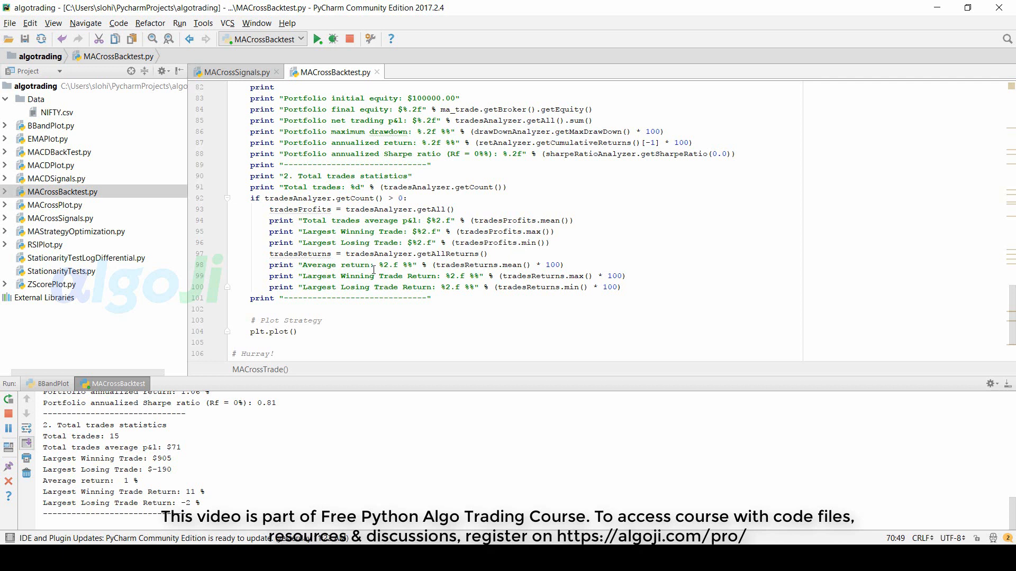
mouse_move(519, 267)
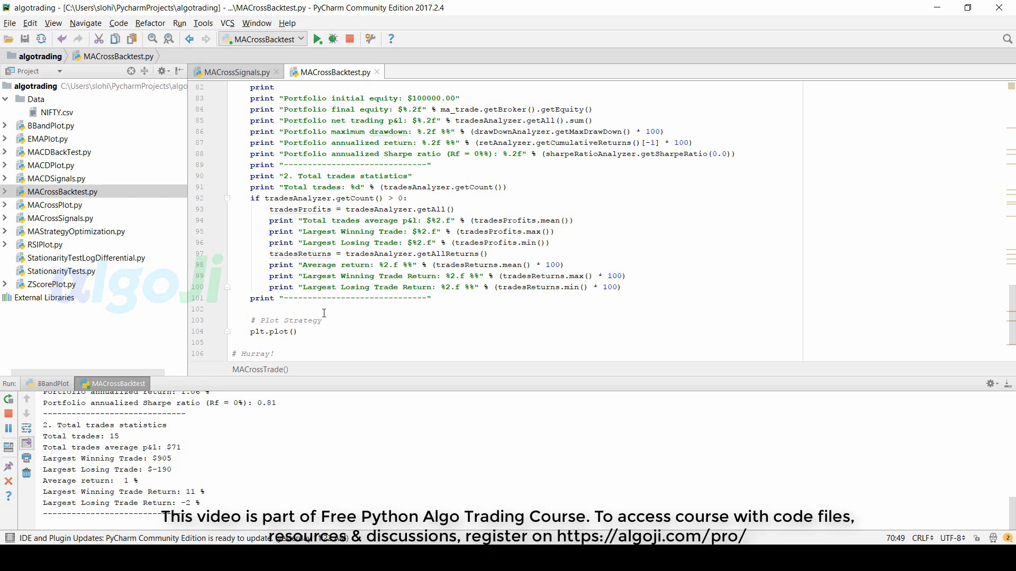
scroll("up", 3)
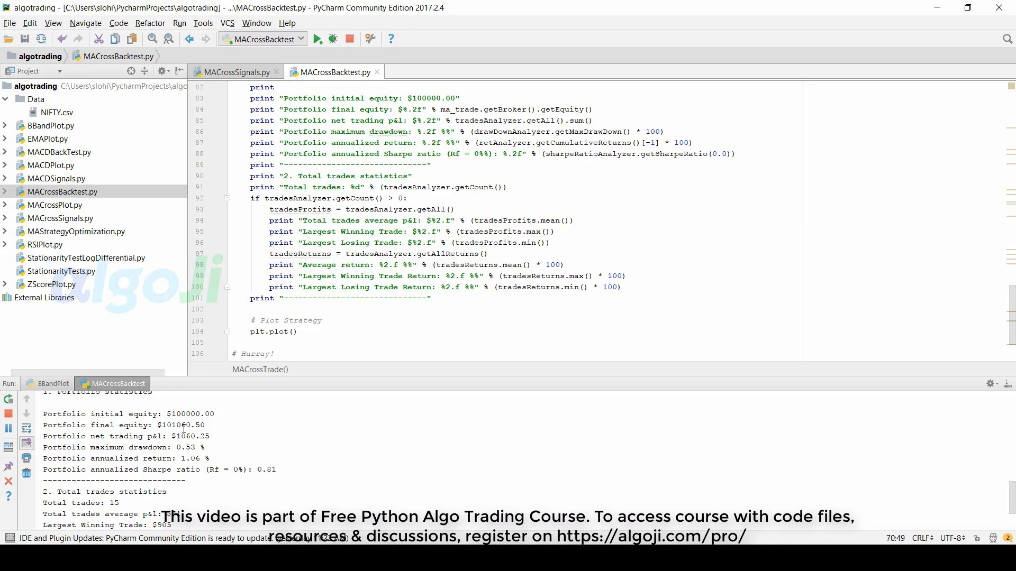
mouse_move(183, 431)
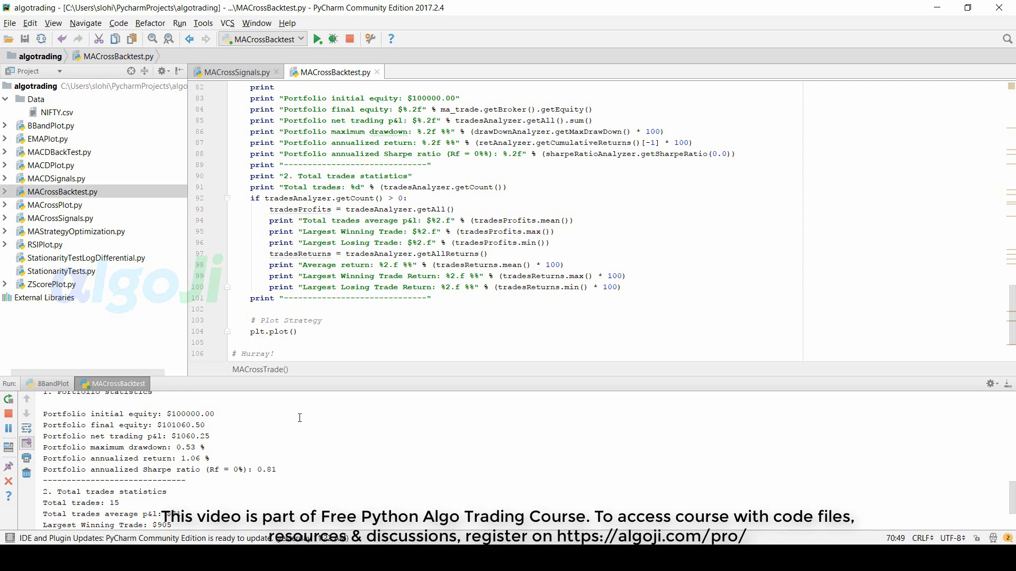
scroll("down", 3)
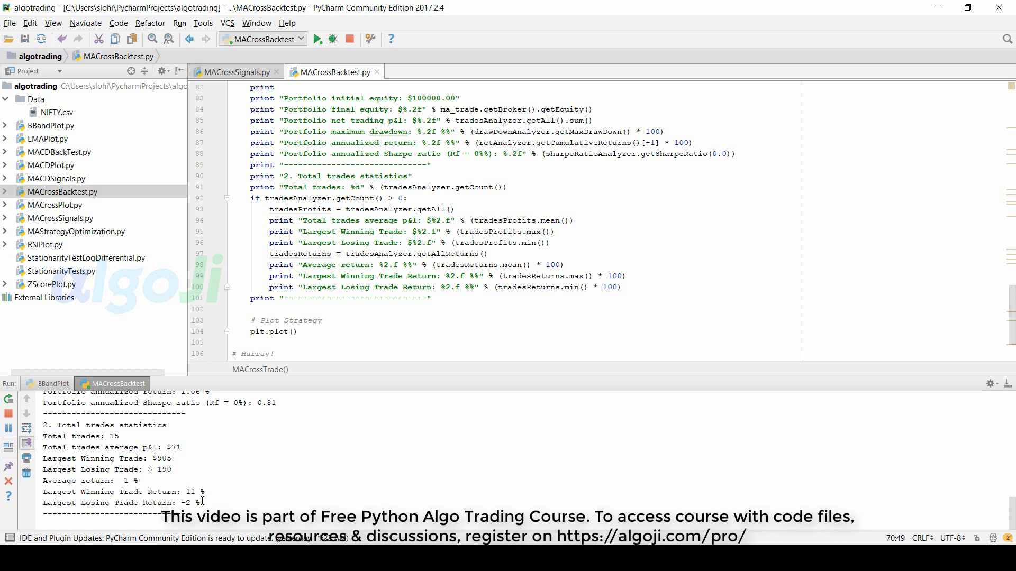
scroll("up", 3)
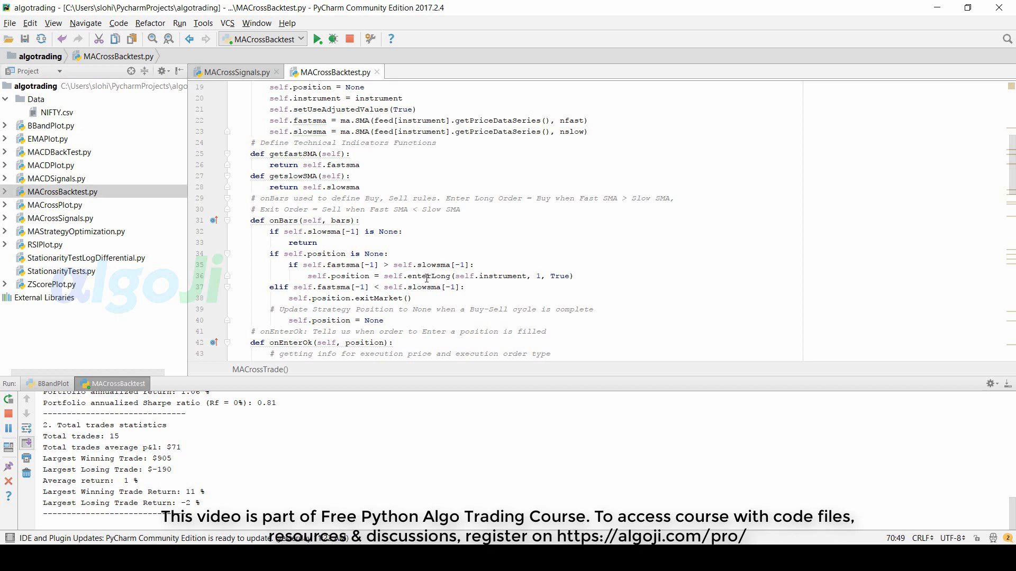
mouse_move(538, 275)
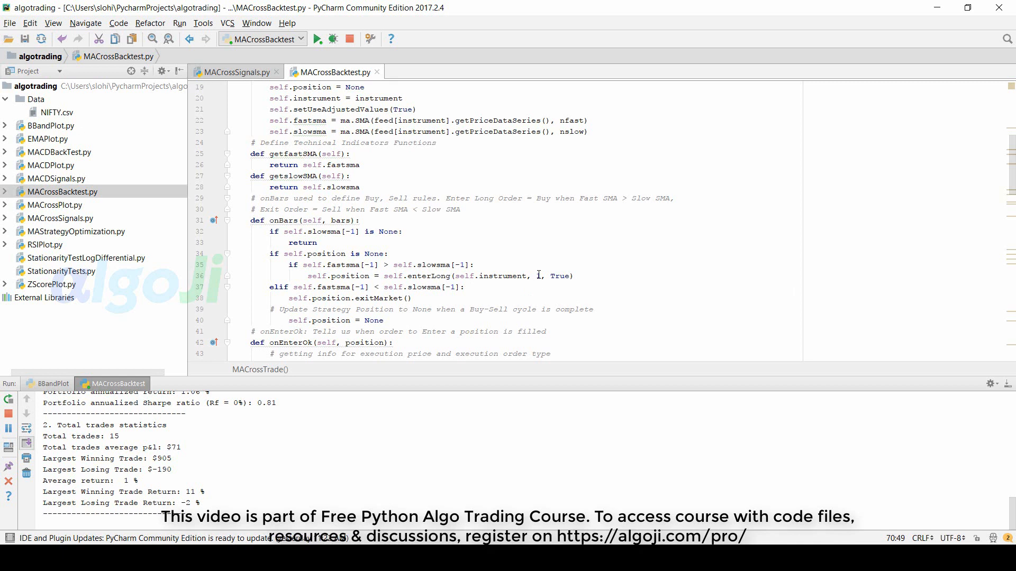